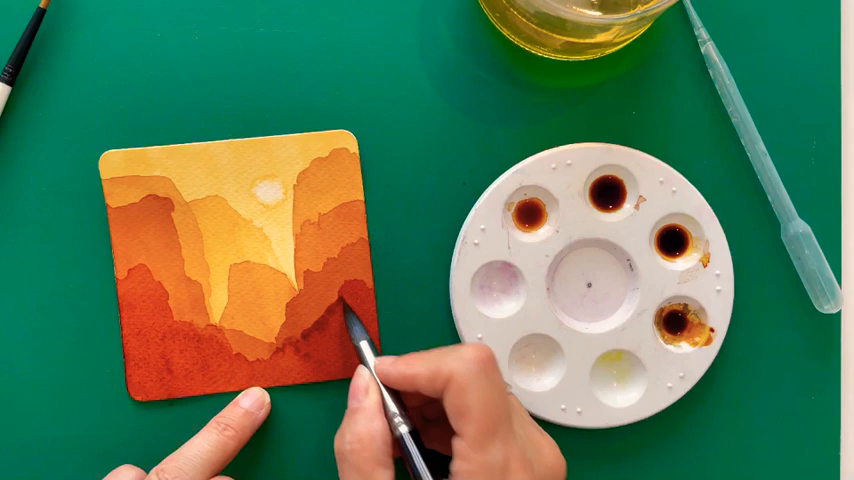
mouse_move(355, 325)
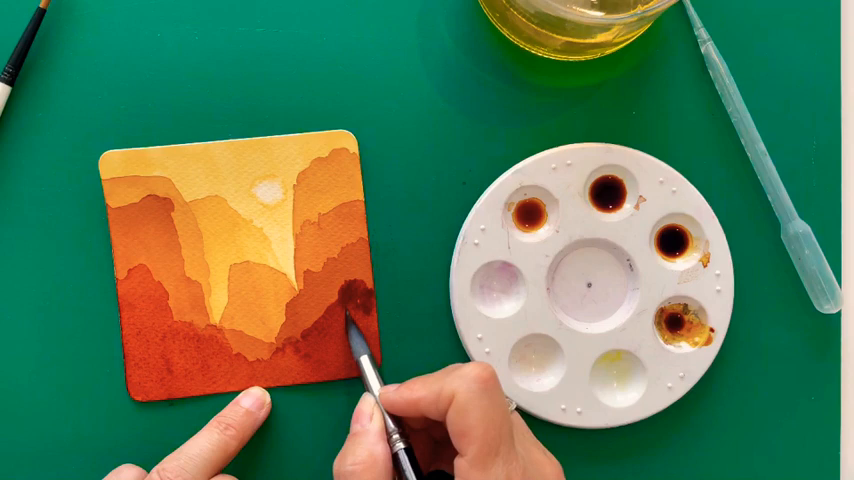